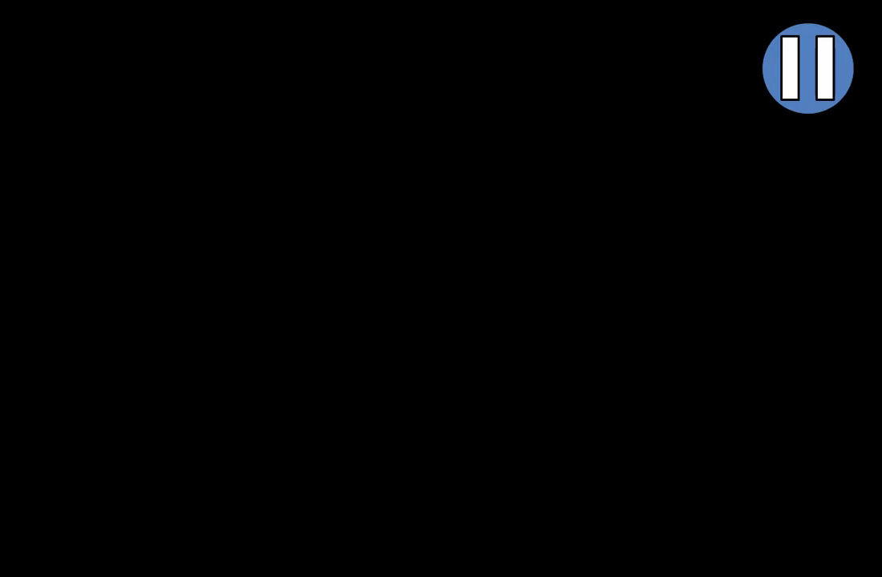
Trace white lines along the top edges of the arm cubes and the upper column
left_click(809, 67)
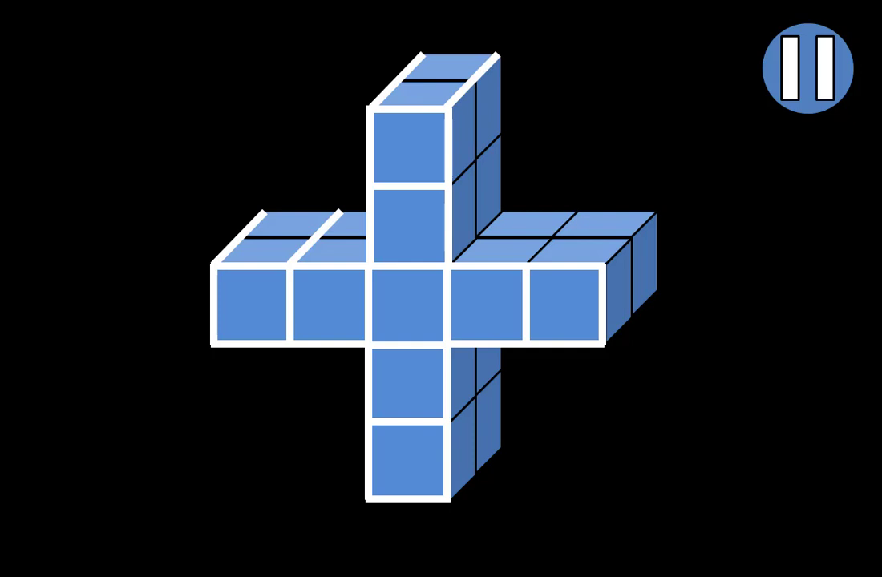
left_click(448, 183)
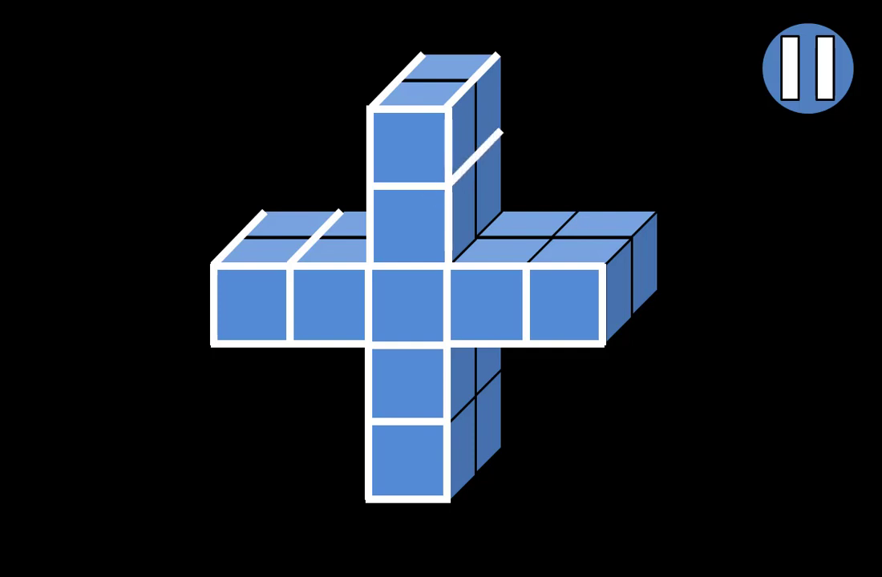
left_click(447, 265)
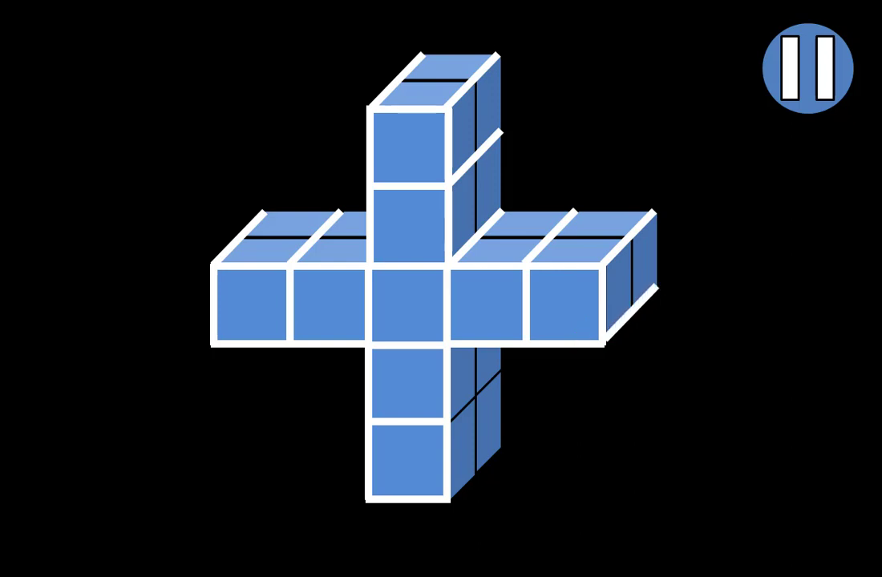
left_click(446, 501)
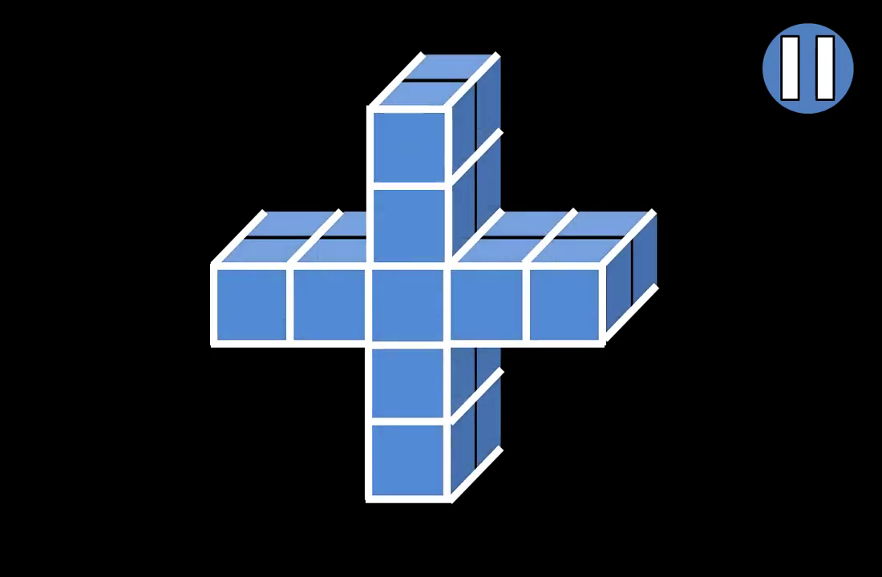
Outline the right arm's side edges and the lower column's back edges in white
left_click(259, 215)
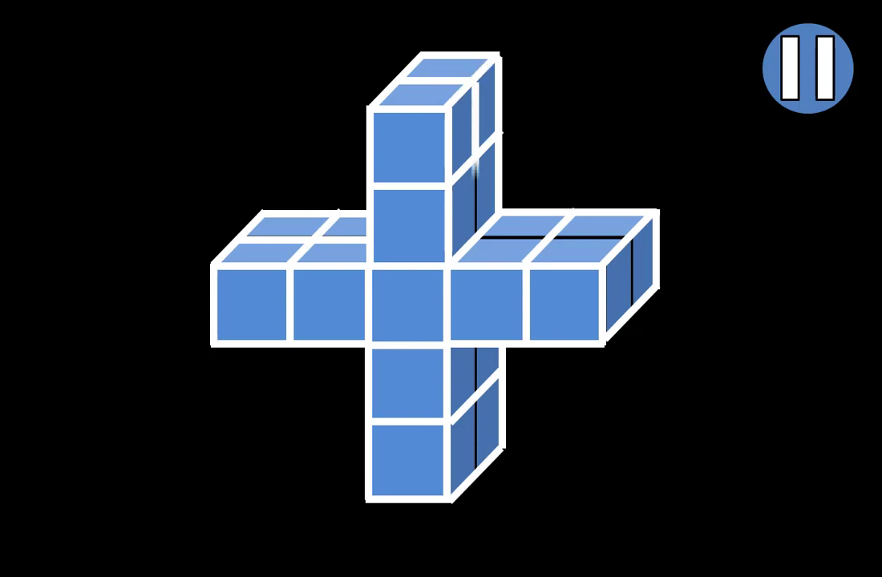
left_click(474, 237)
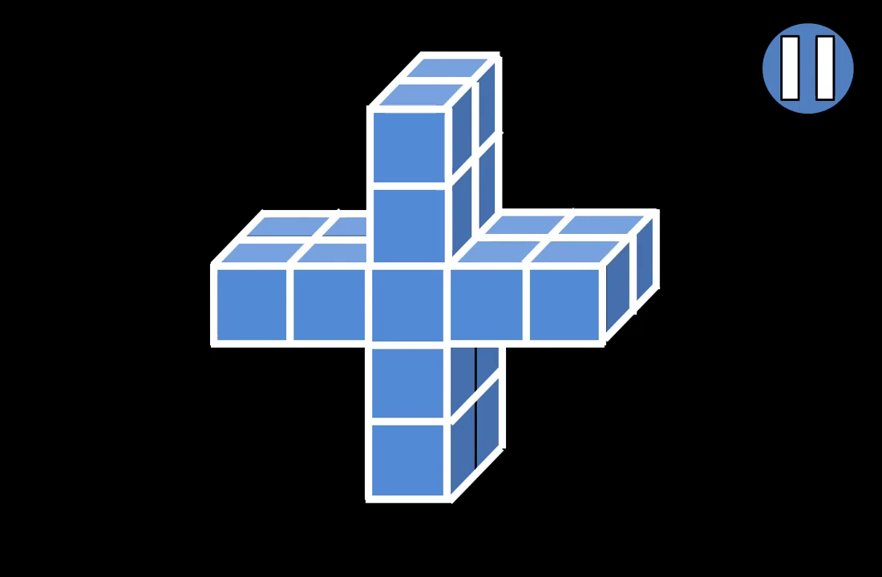
left_click(475, 473)
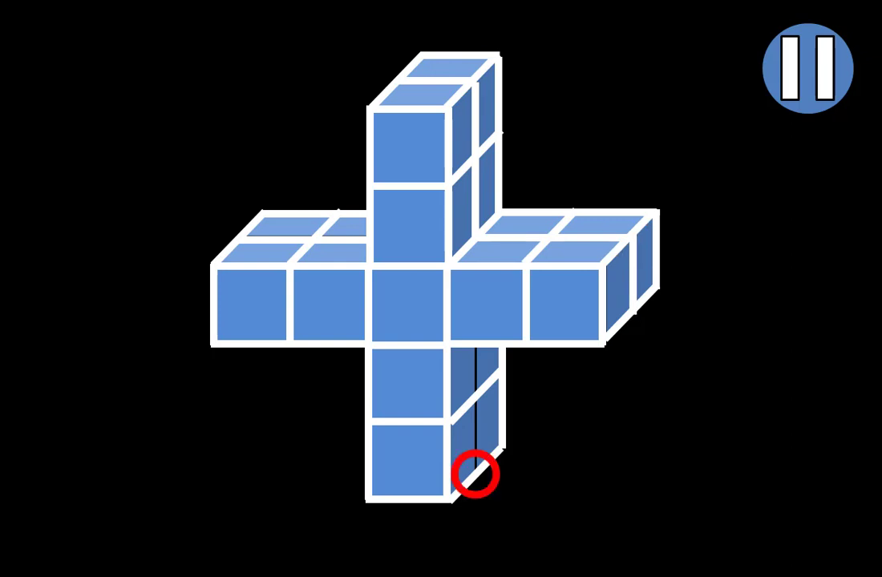